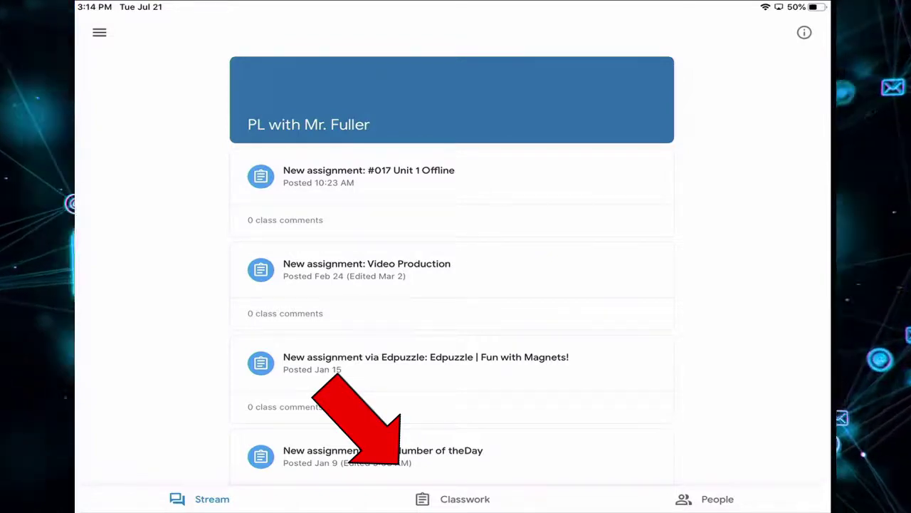
- Show the class's Classwork list and scroll down to the Offline topic with #017 Unit 1 Offline
left_click(463, 498)
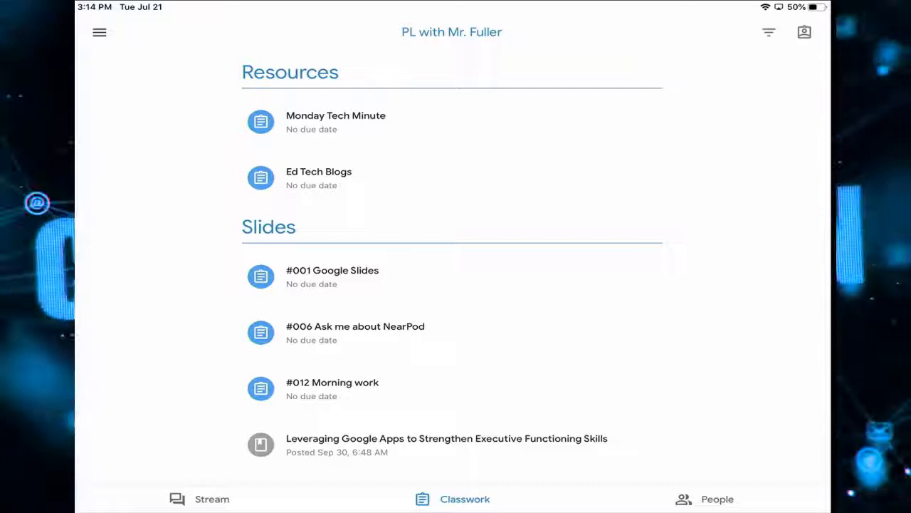
scroll("down", 3)
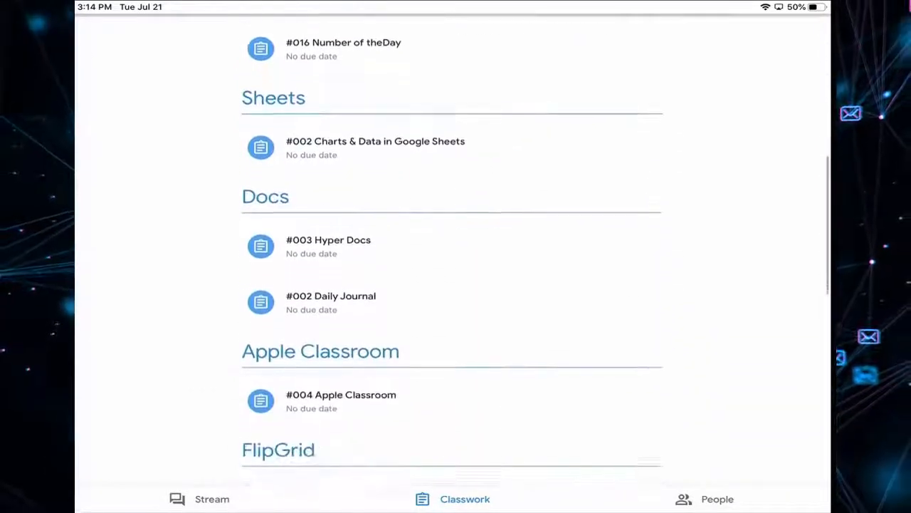
scroll("down", 3)
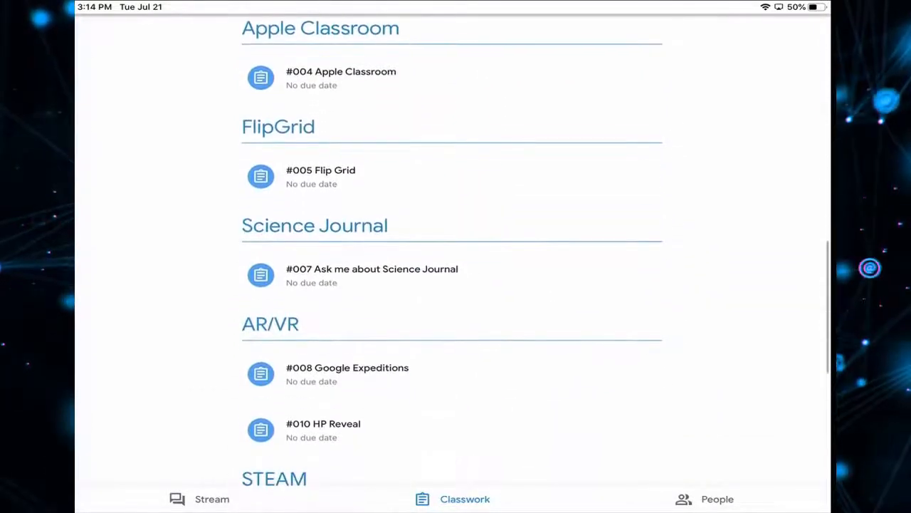
scroll("down", 3)
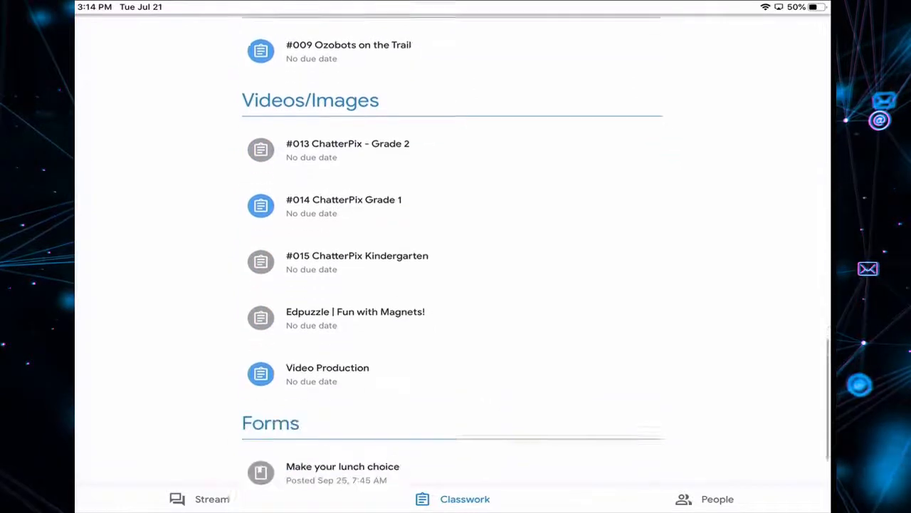
scroll("down", 3)
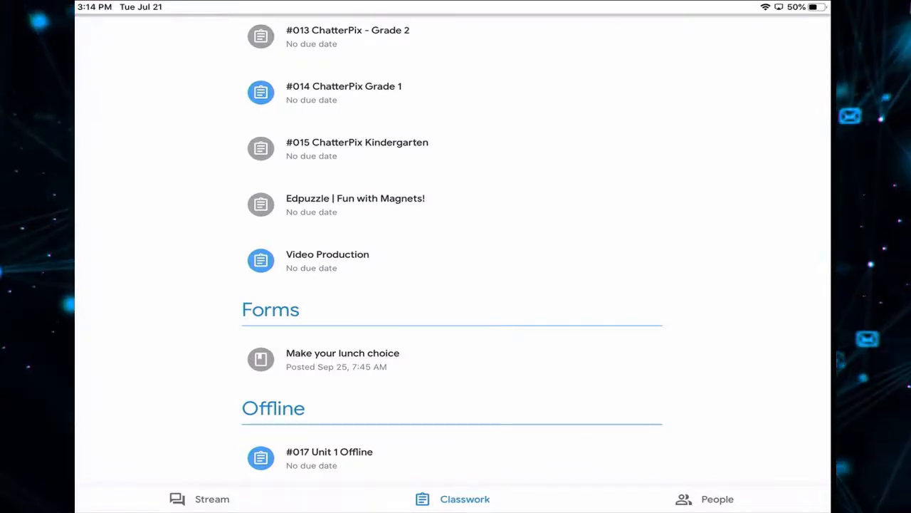
left_click(329, 451)
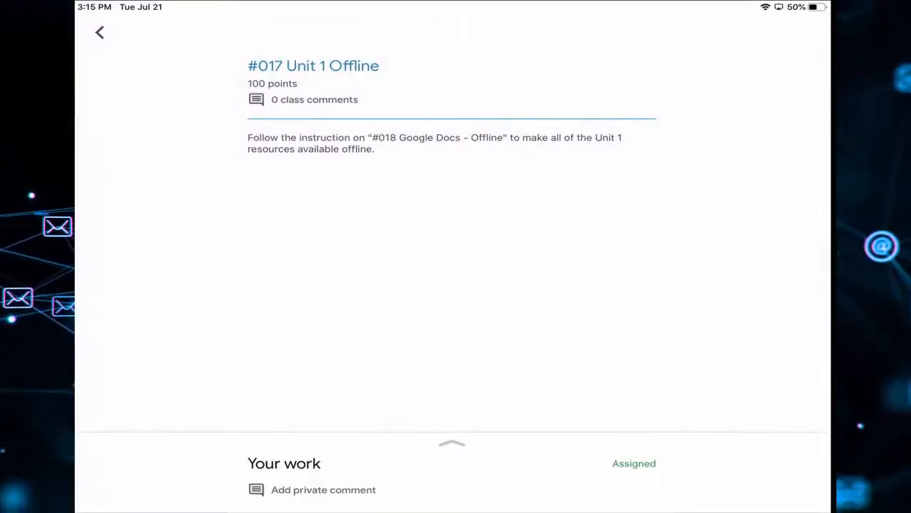
left_click(98, 33)
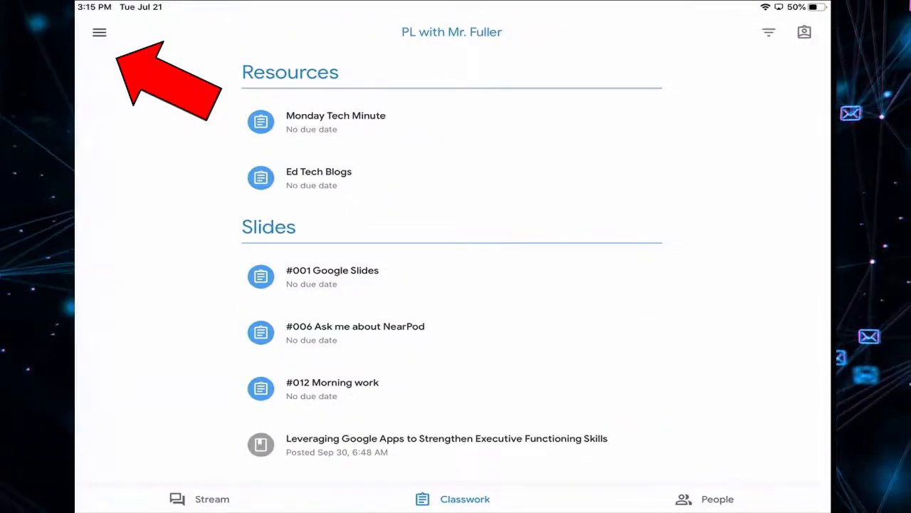
- Open the PL with Mr. Fuller class folder in Drive from the Classroom menu
left_click(97, 33)
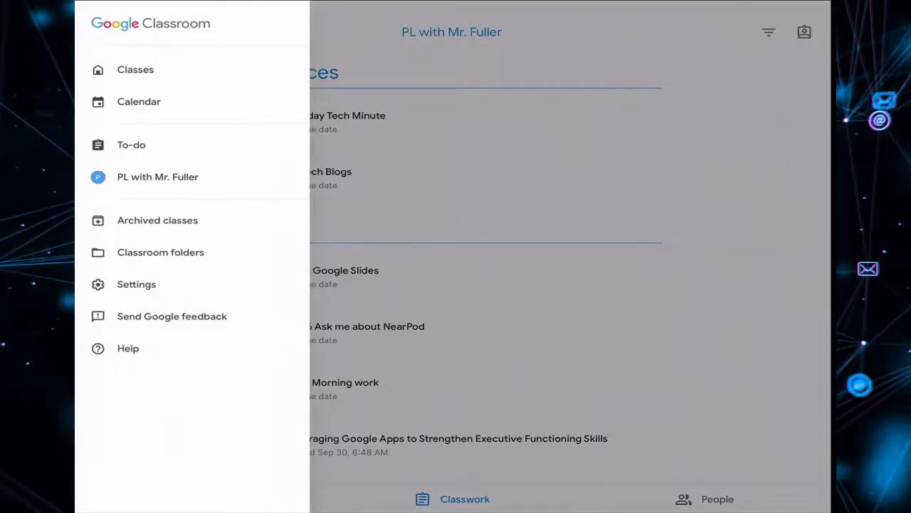
left_click(99, 33)
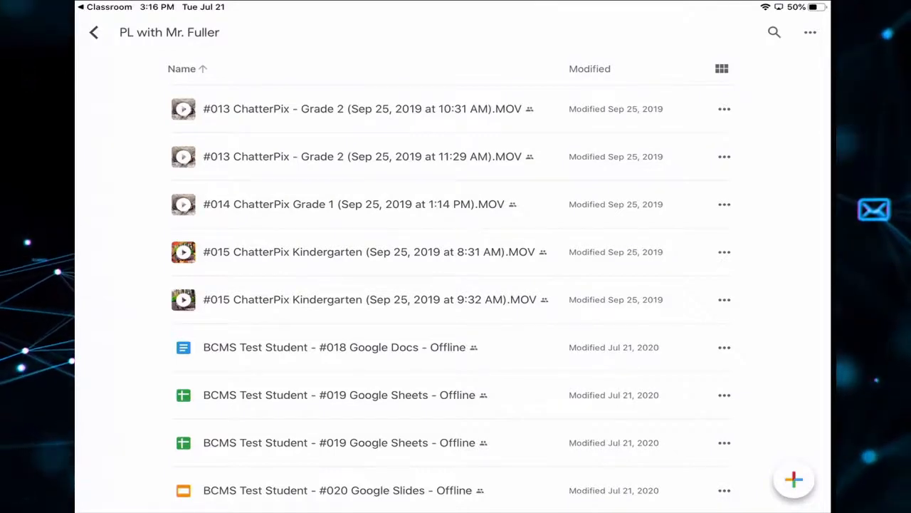
- Make the #018 Google Docs file and the other Unit 1 files available offline
scroll("down", 3)
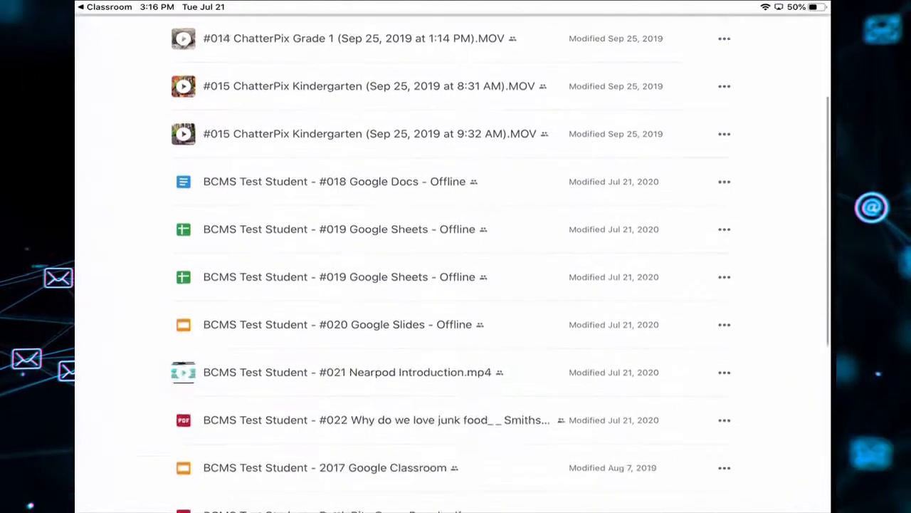
scroll("down", 3)
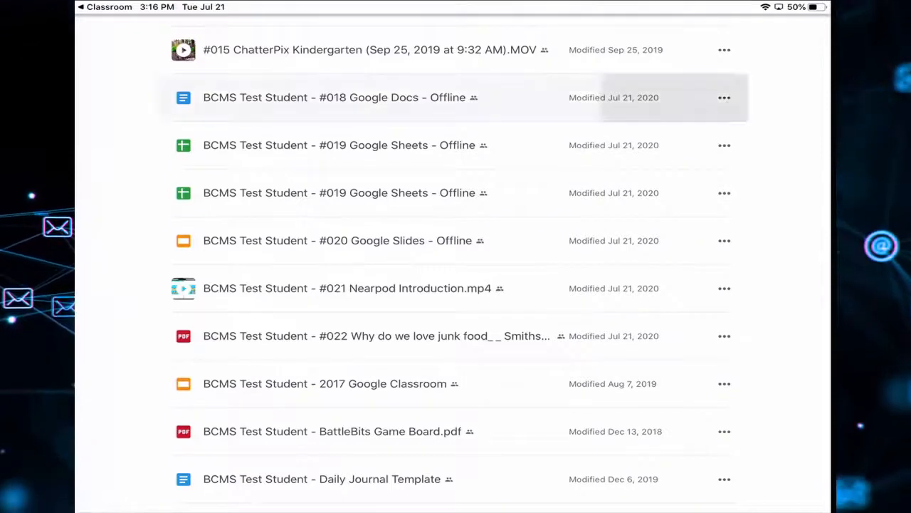
left_click(725, 97)
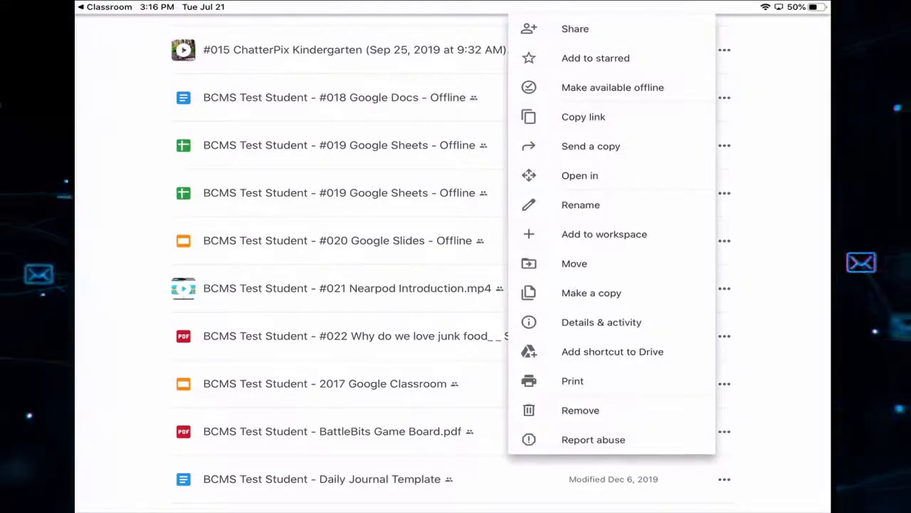
left_click(612, 87)
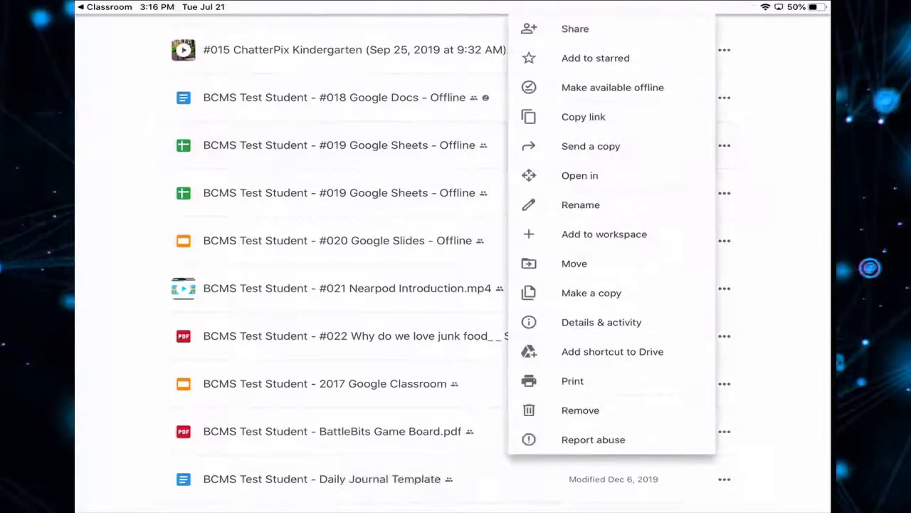
left_click(613, 87)
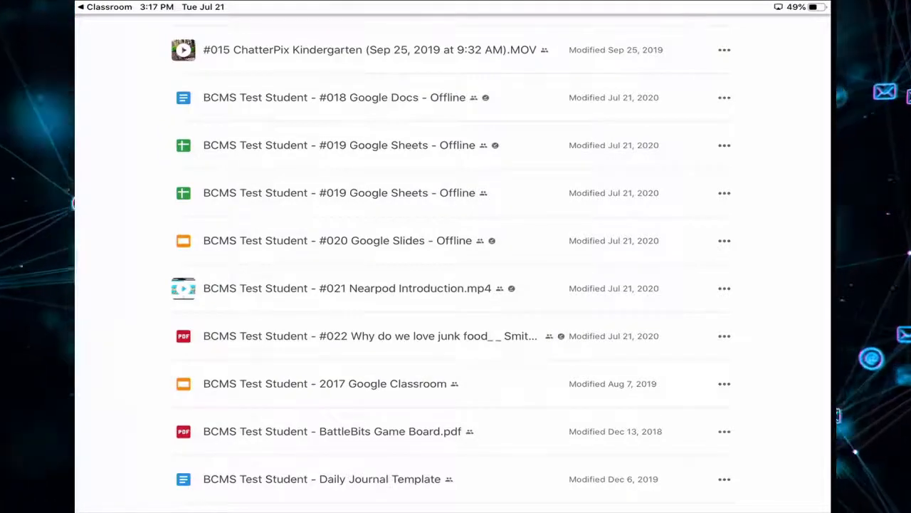
left_click(368, 336)
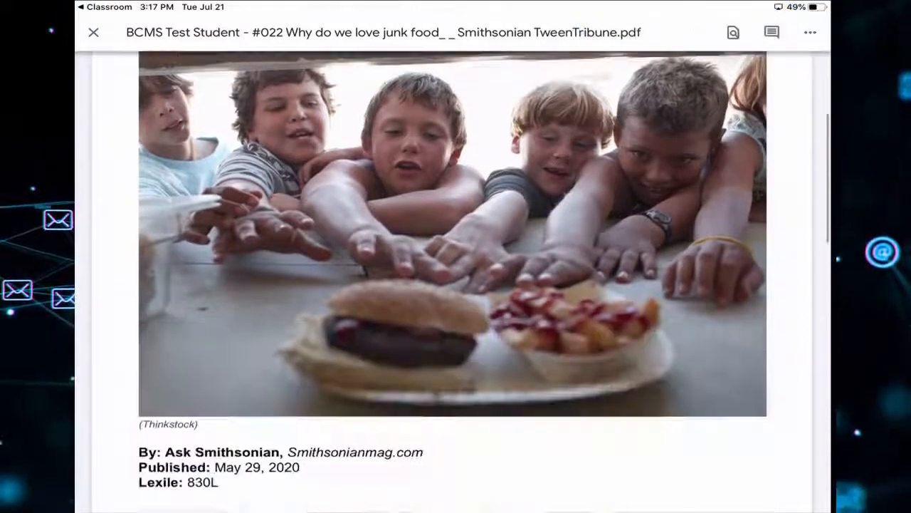
scroll("down", 3)
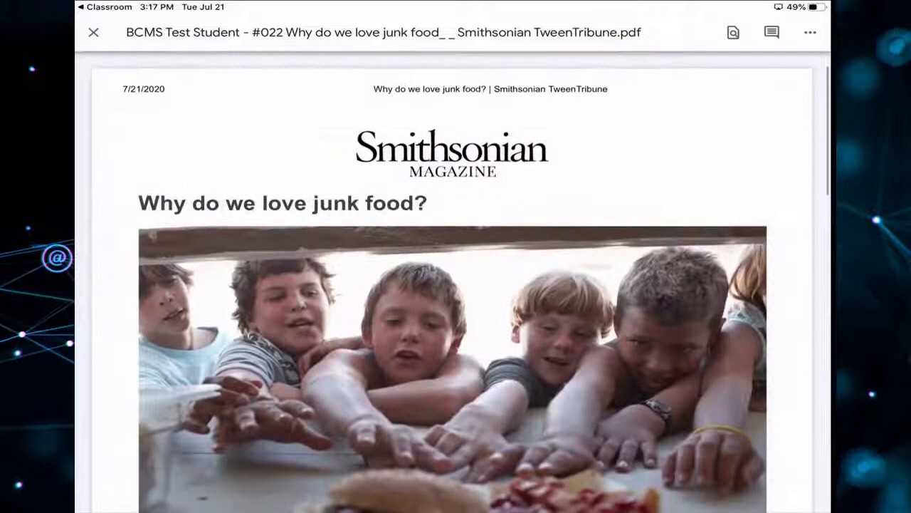
left_click(92, 33)
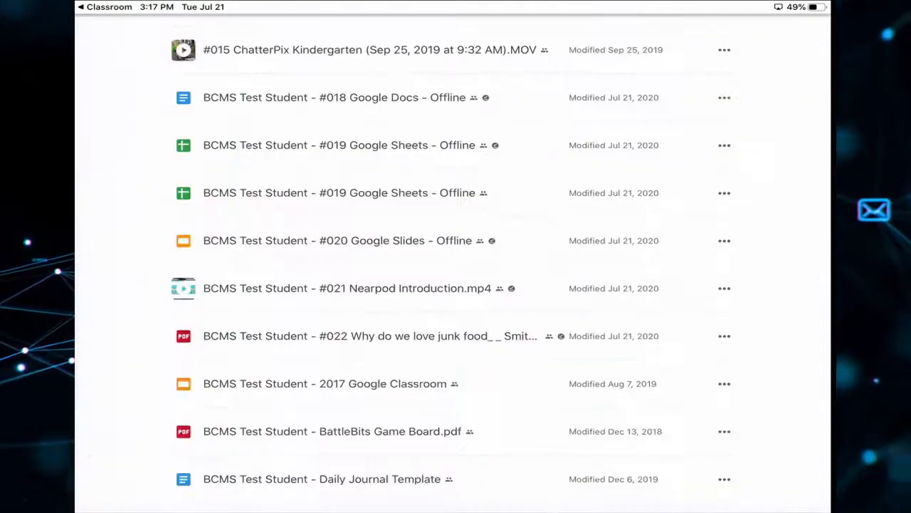
left_click(344, 289)
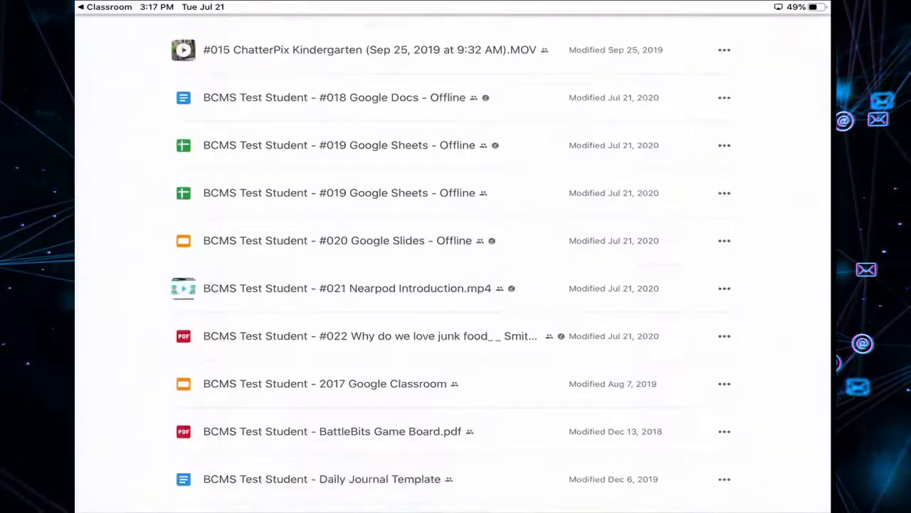
- Open the #018 Google Docs - Offline file, close it, and bring up a Unit 1 file's actions
left_click(332, 144)
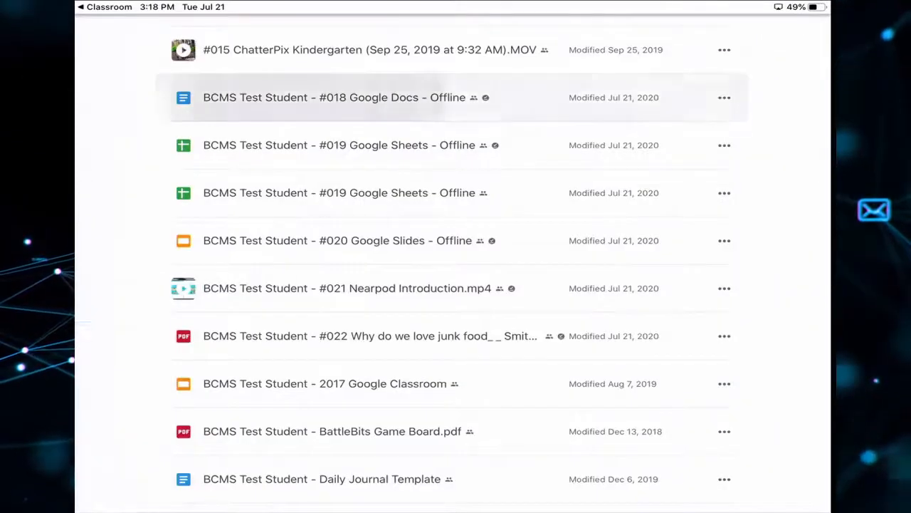
left_click(325, 97)
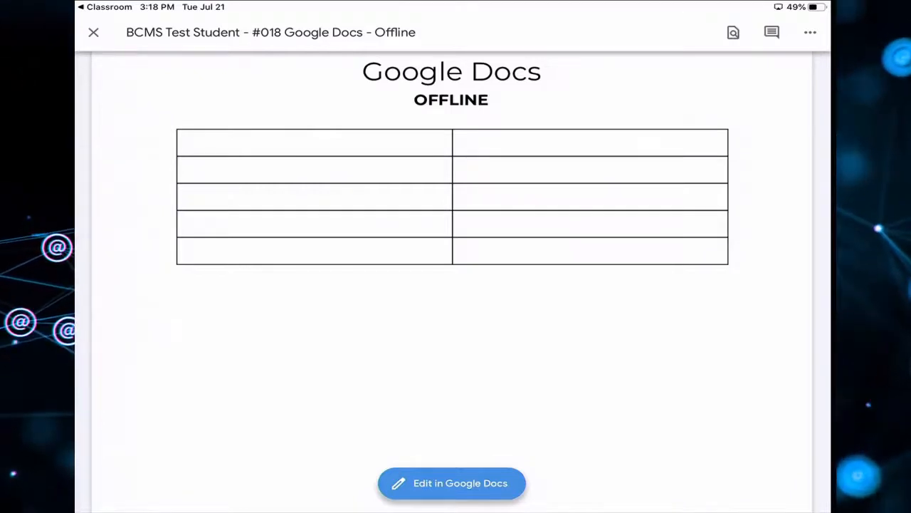
left_click(91, 33)
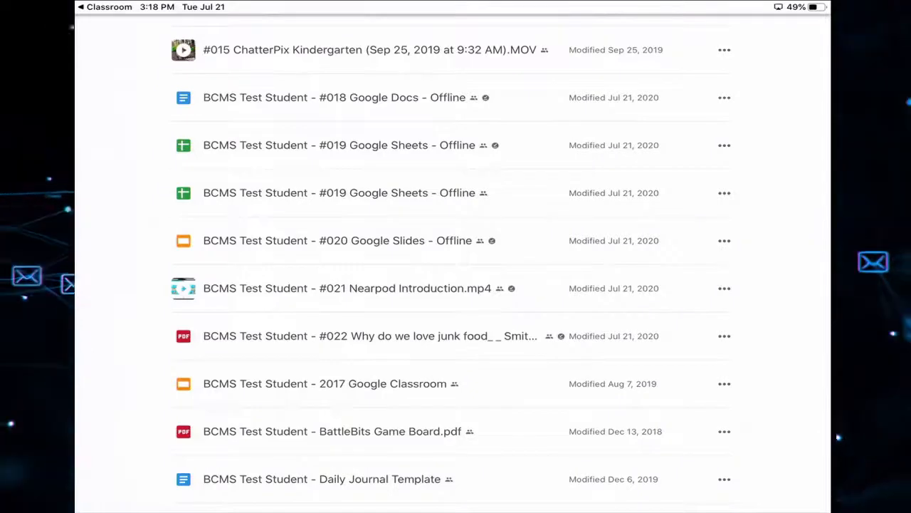
left_click(725, 49)
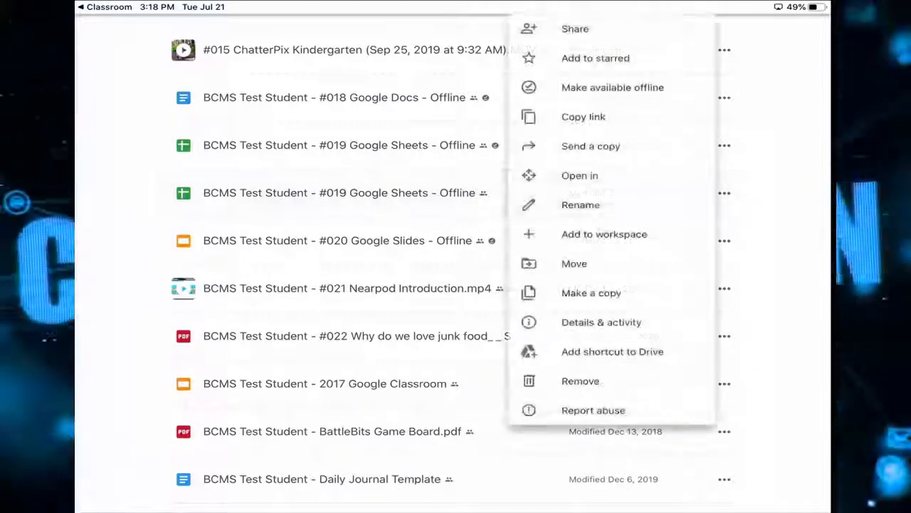